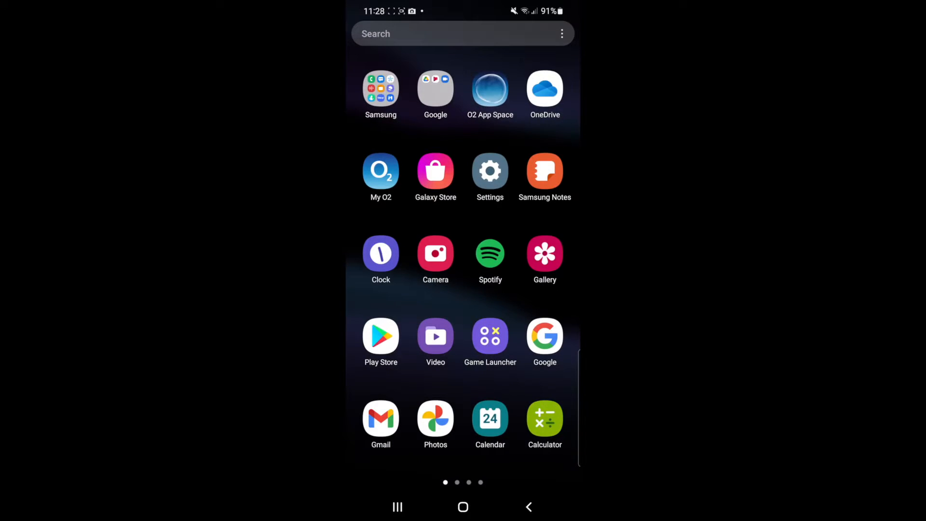
Step: Launch Spotify from the app drawer so its Home feed shows
click(490, 252)
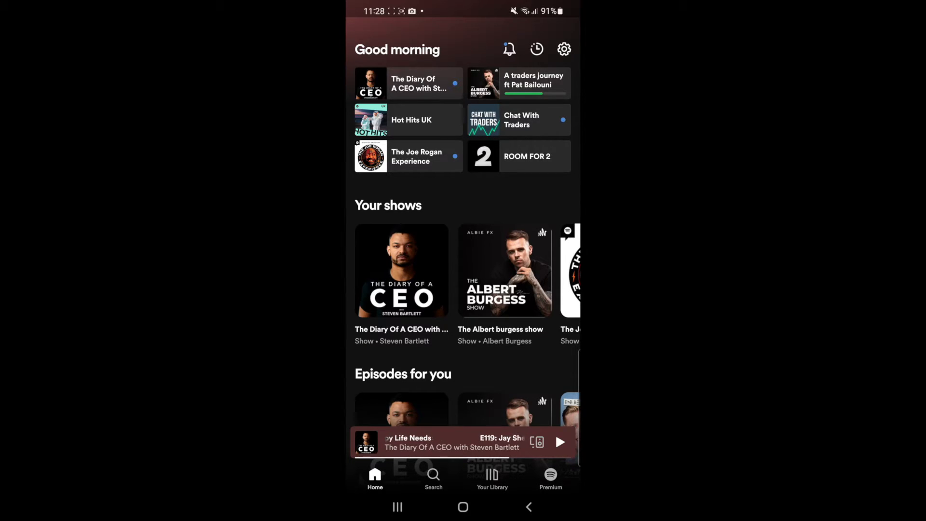
Step: Switch Gapless playback on under the Playback section of Spotify's settings
click(563, 48)
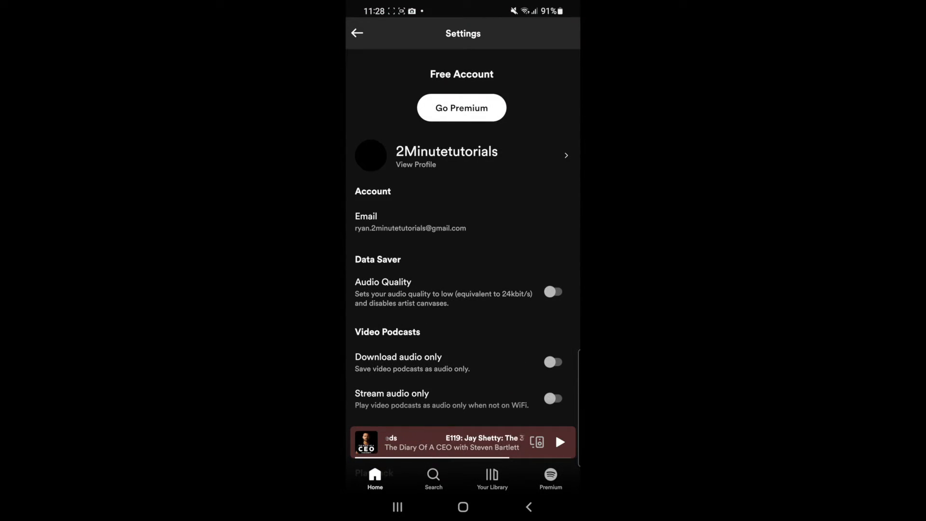
scroll(down, 3)
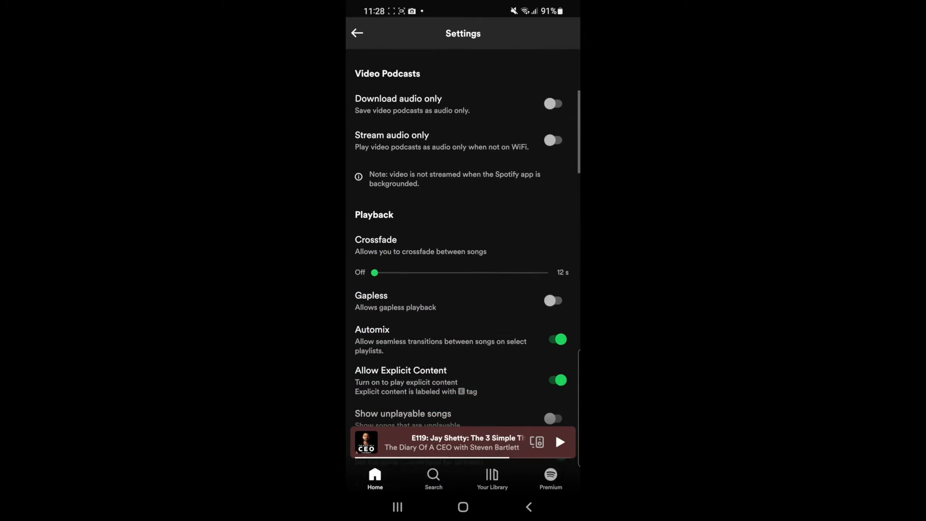
scroll(down, 3)
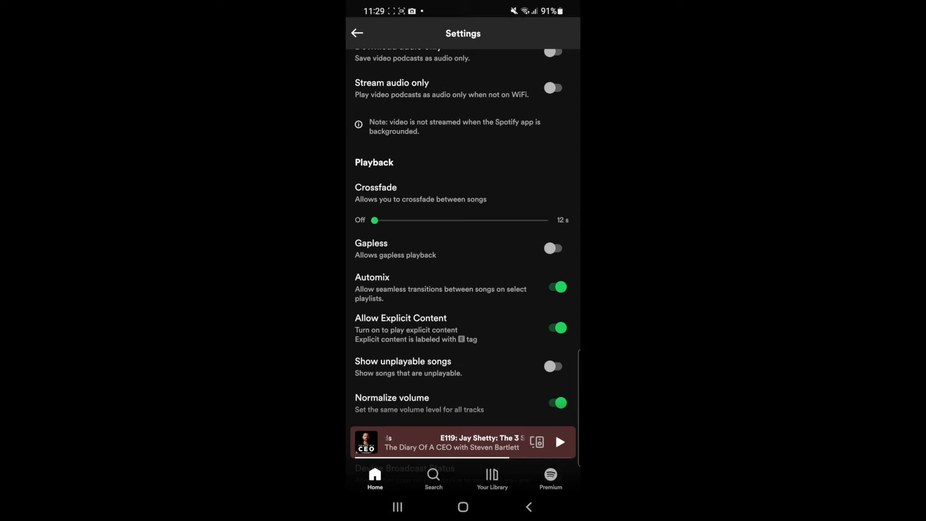
click(554, 248)
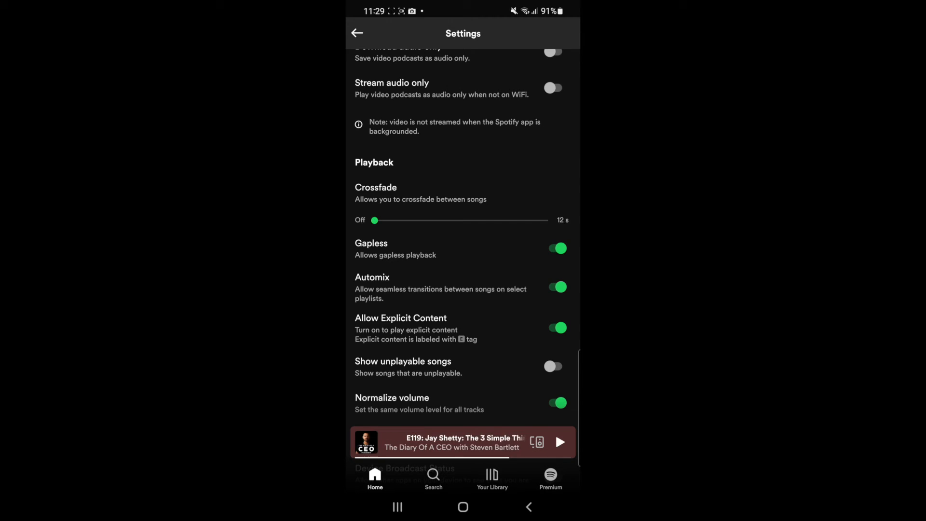